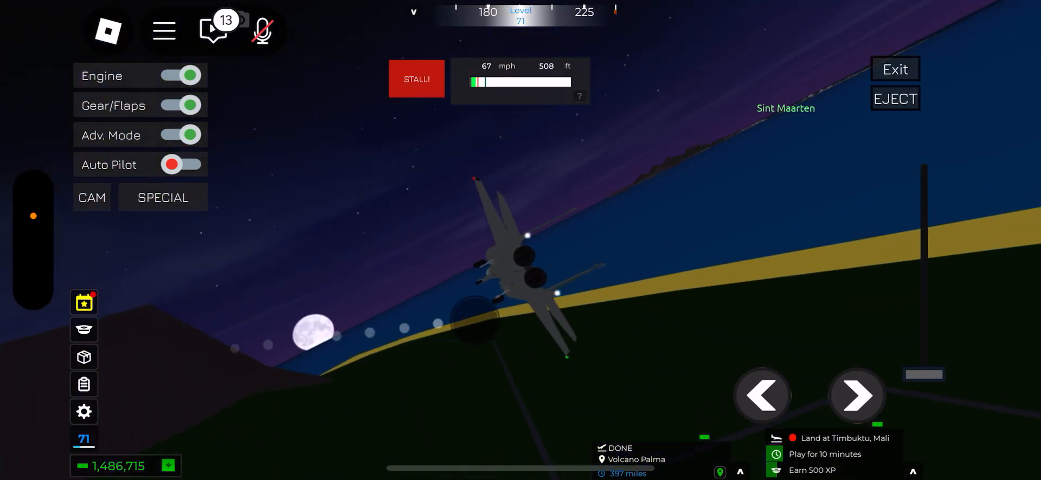
Steer the stalling jet out of the stall and keep it flying low over the coastline
click(83, 384)
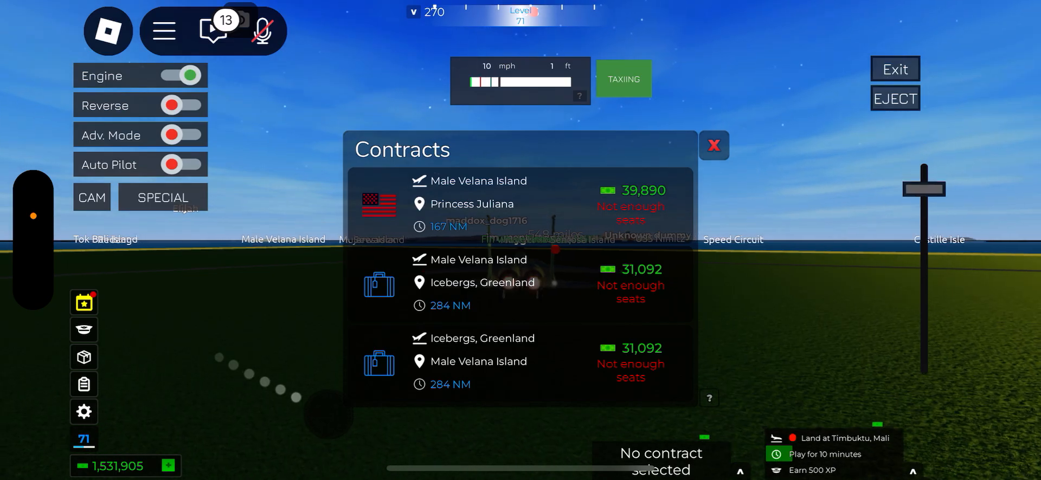